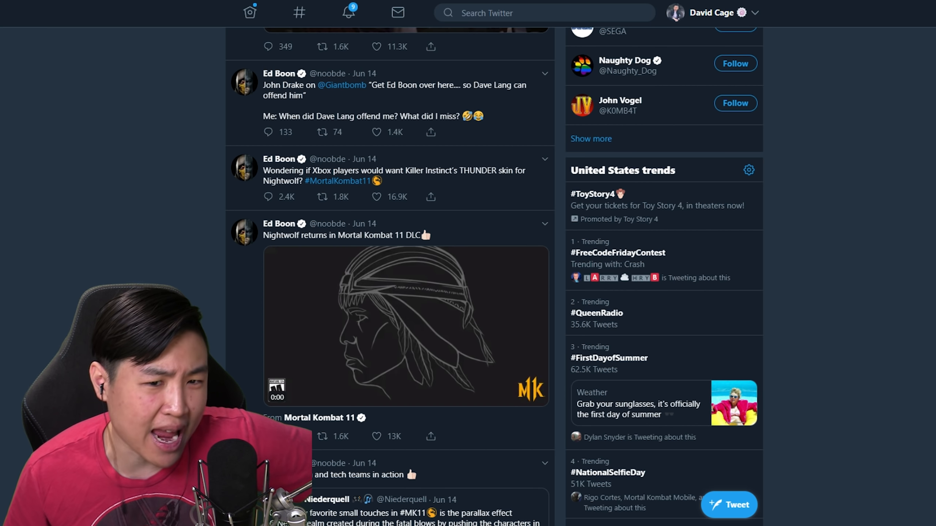
# - Flip through the surprise tweet's teaser photos, then close the photo viewer
pyautogui.scroll(3)
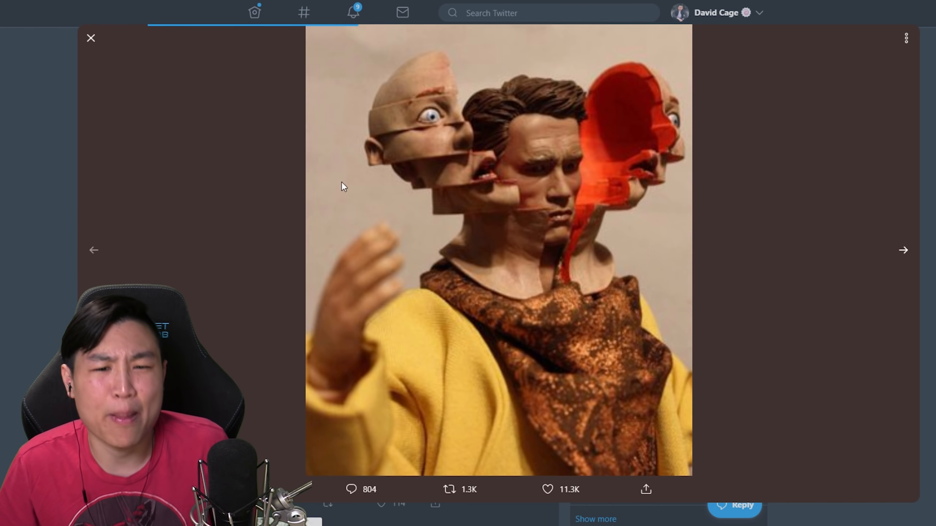
pyautogui.click(902, 250)
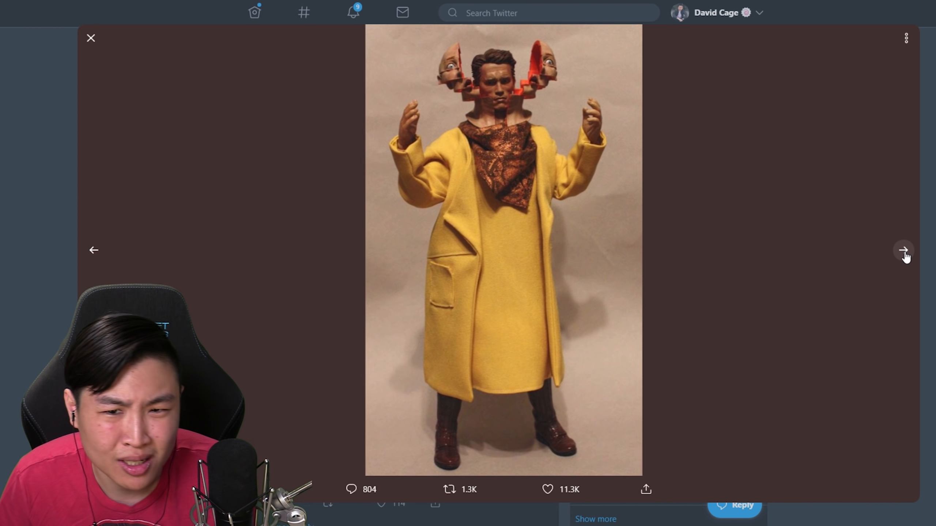
pyautogui.click(903, 250)
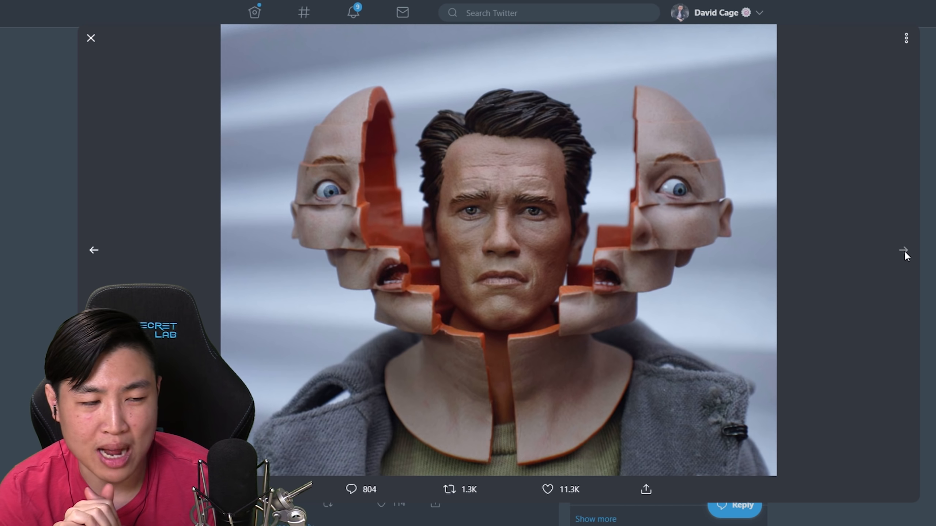
pyautogui.click(91, 37)
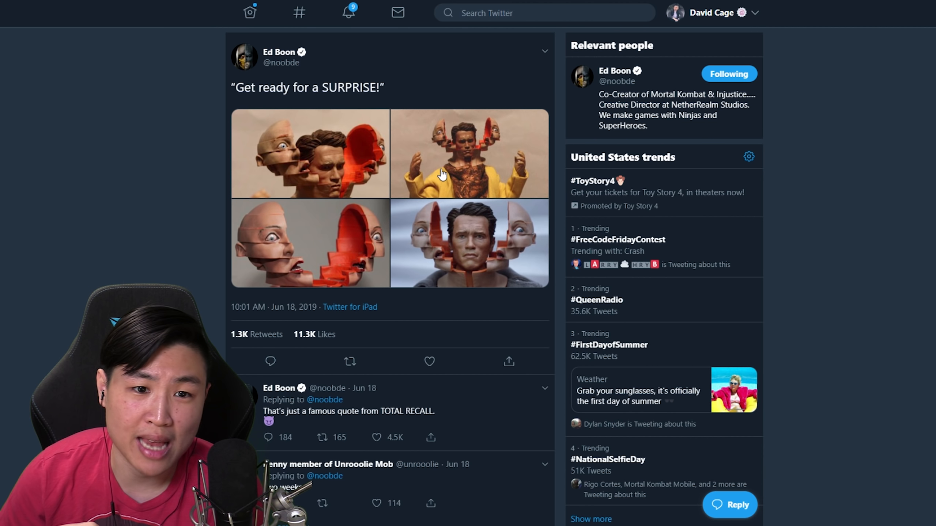
pyautogui.moveTo(837, 244)
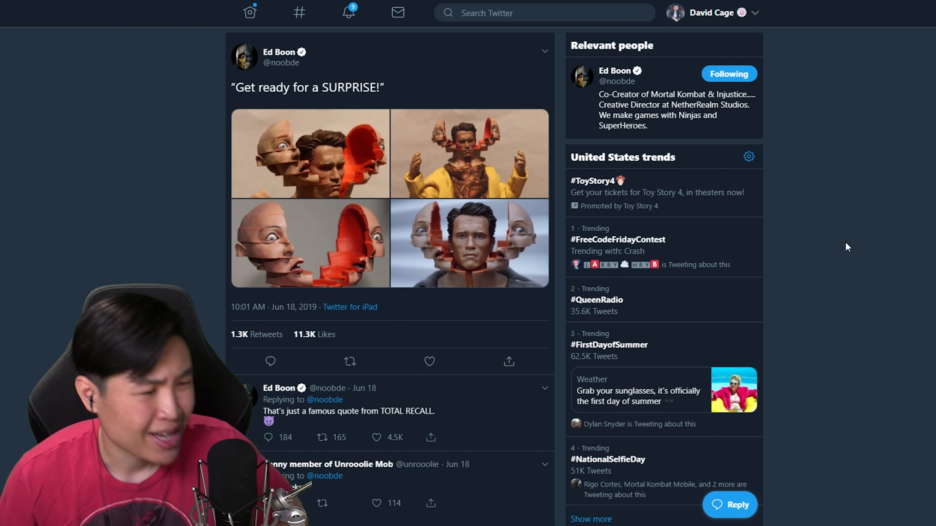
# - Open the 'Like this guy maybe??' Sweet Tooth retweet and close its enlarged image
pyautogui.scroll(-3)
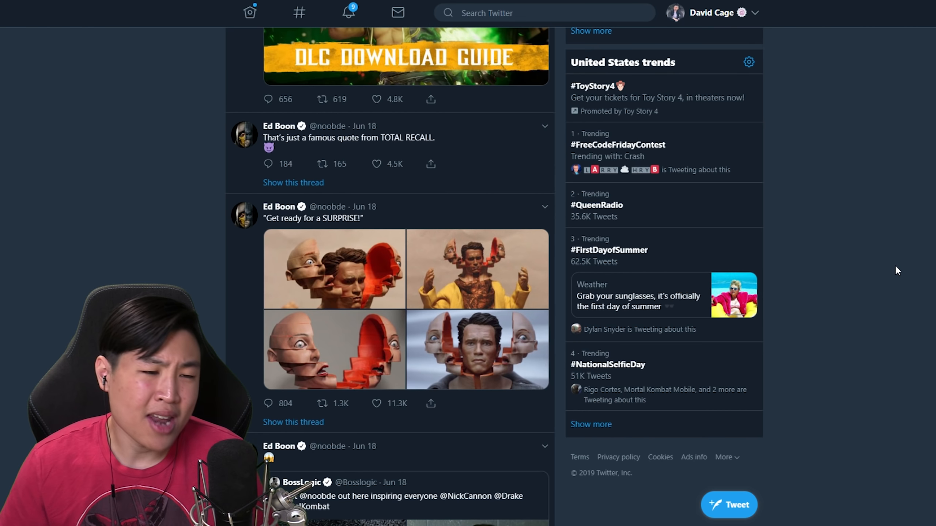
pyautogui.scroll(-3)
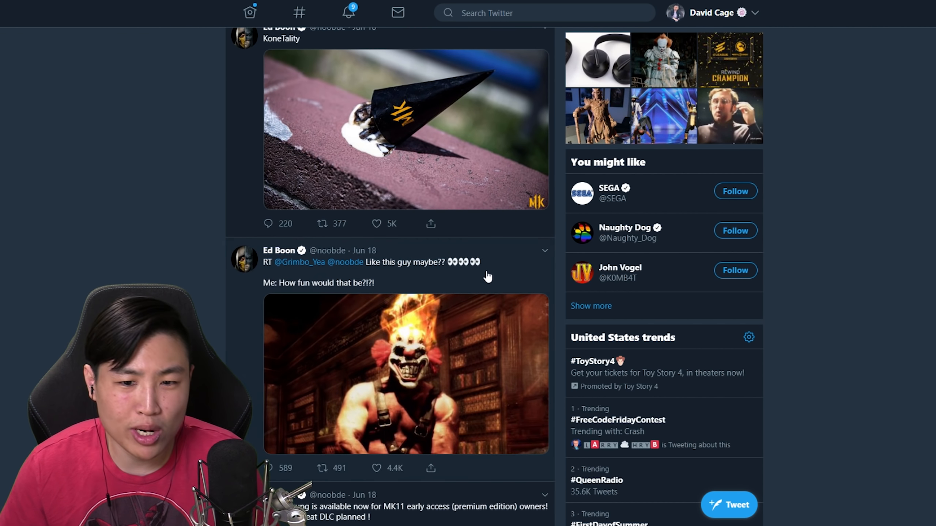
pyautogui.click(388, 282)
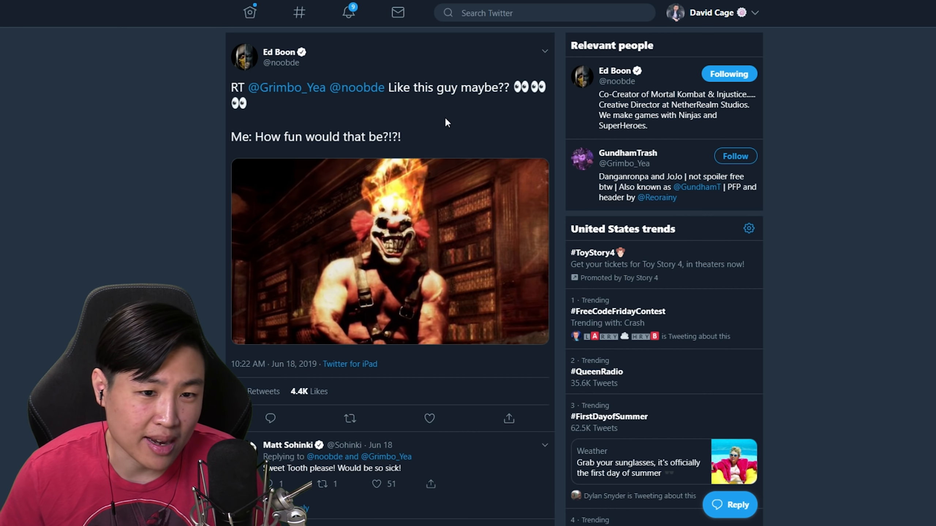
pyautogui.moveTo(448, 211)
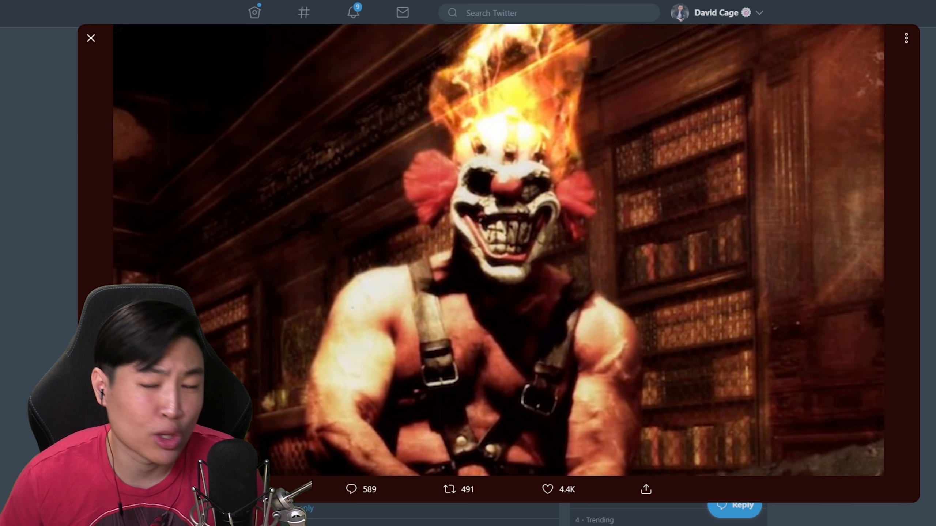
pyautogui.click(91, 38)
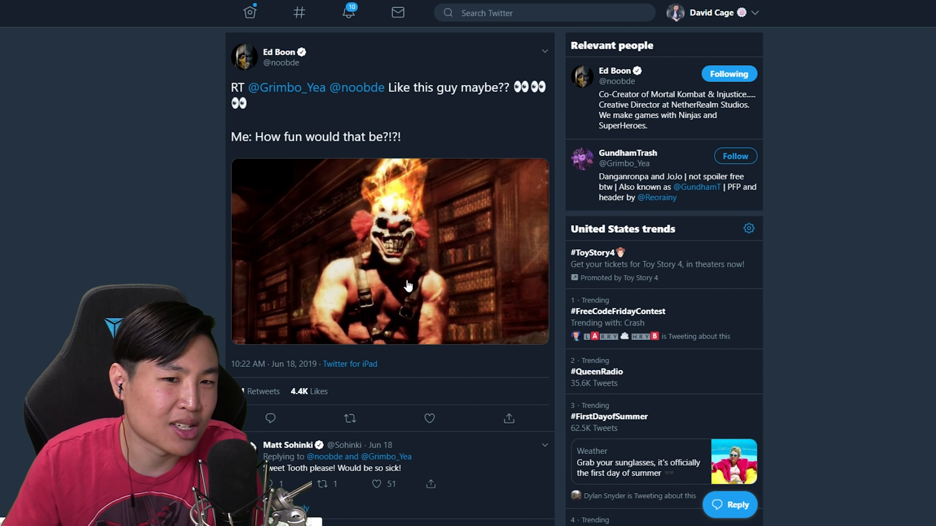
pyautogui.moveTo(428, 274)
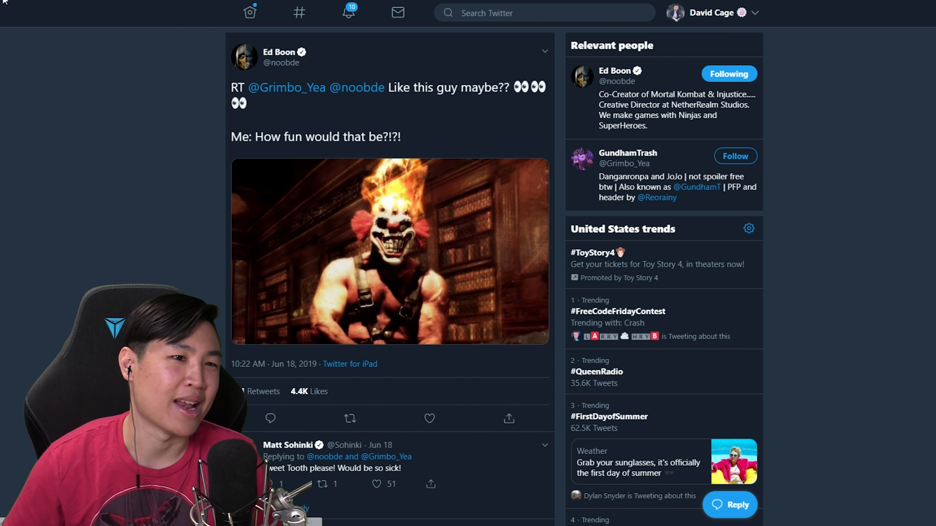
# - Scroll the feed and open Ed Boon's 'Some people call me the Cowboy…' tweet
pyautogui.scroll(3)
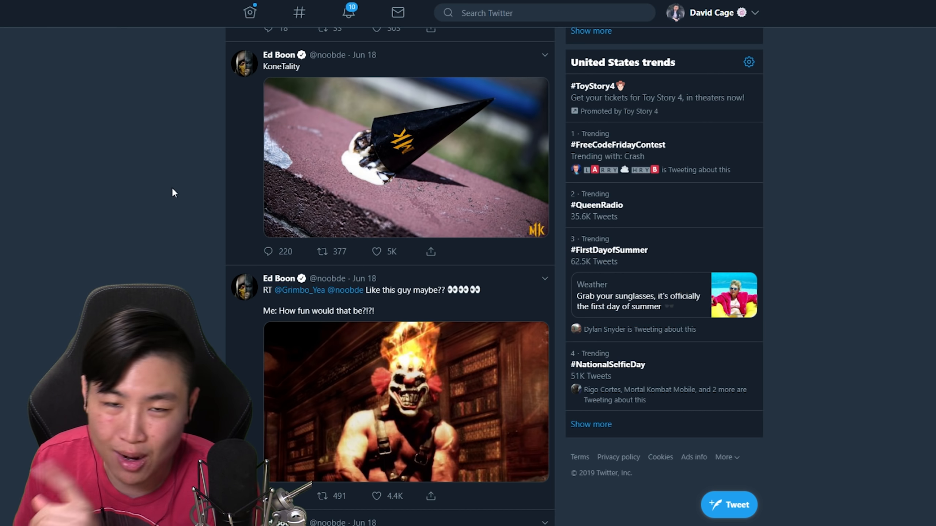
pyautogui.scroll(3)
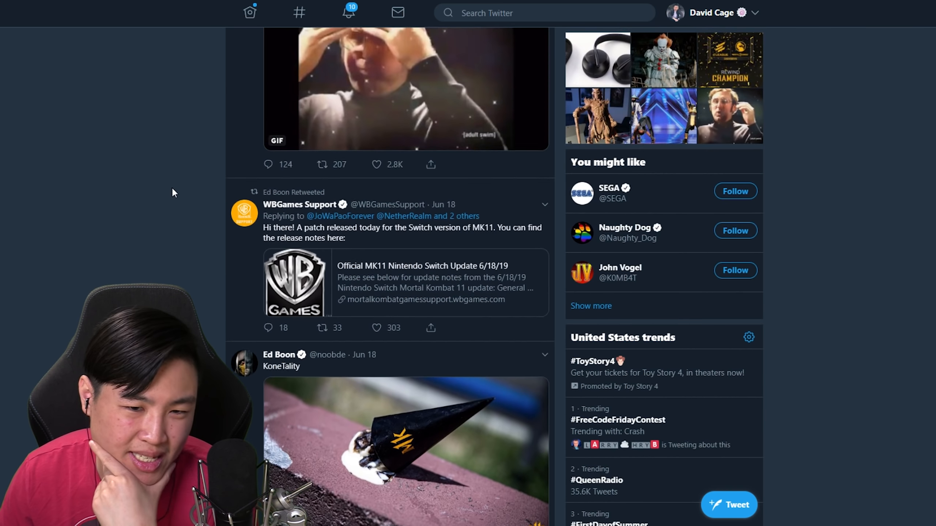
pyautogui.scroll(-3)
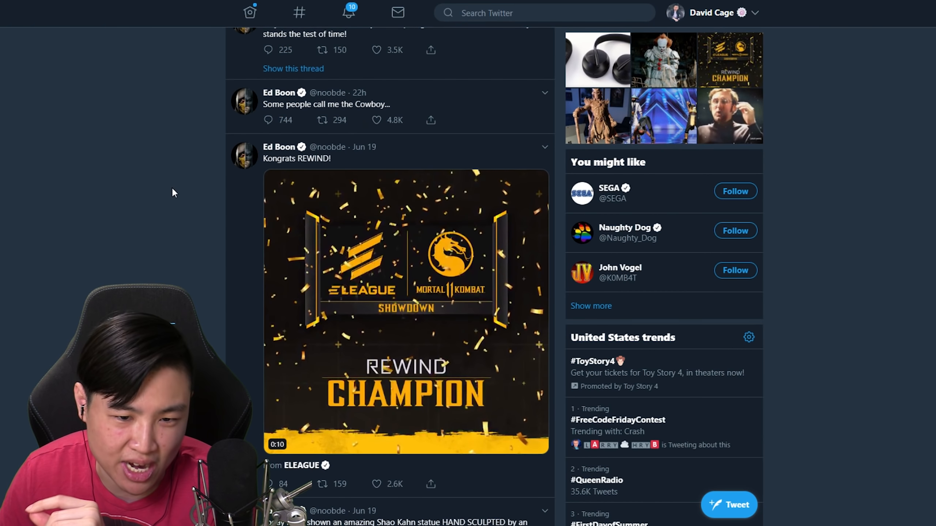
pyautogui.click(325, 104)
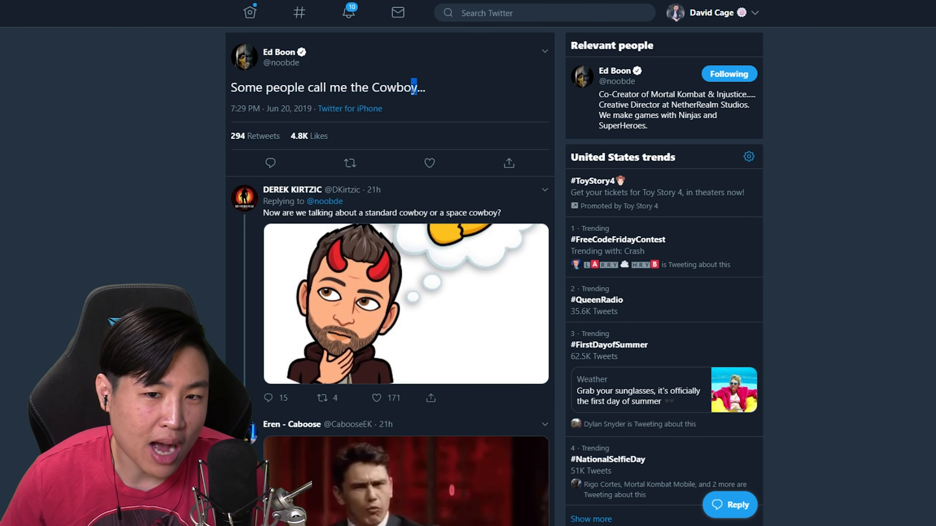
# - Search the Cowboy line to reach the 'Space Cowboy (The Joker)' video
pyautogui.rightClick(327, 87)
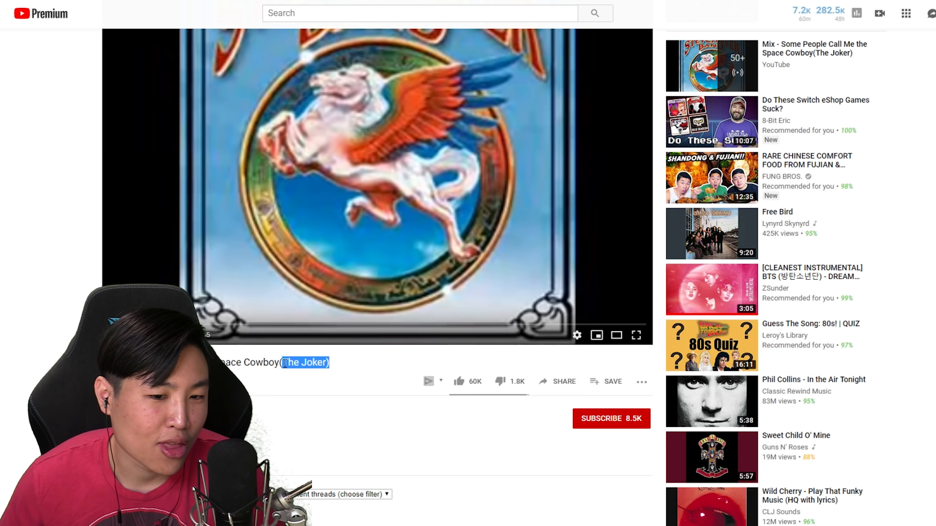
pyautogui.moveTo(293, 358)
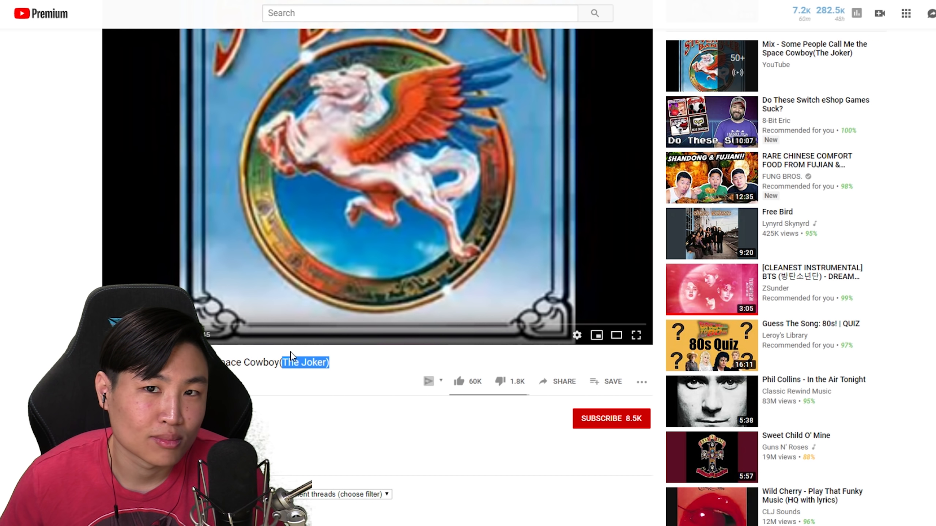
pyautogui.moveTo(291, 367)
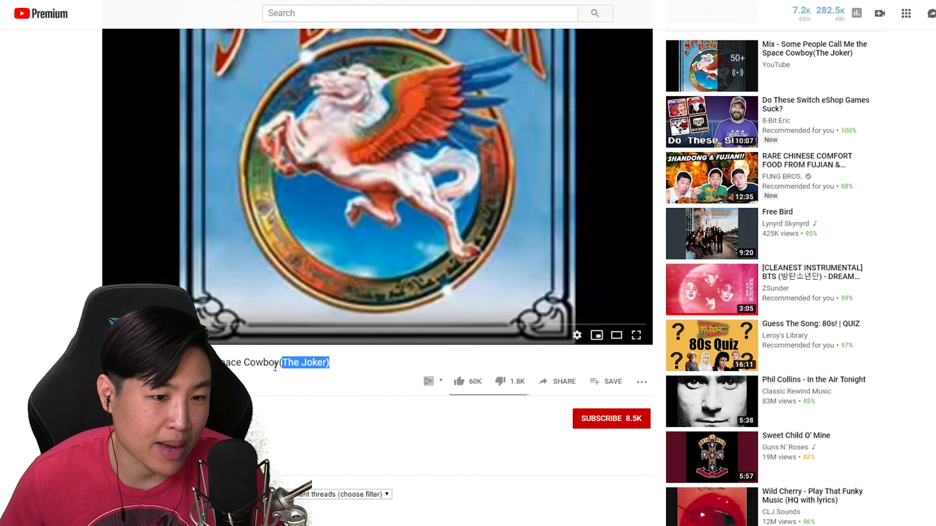
pyautogui.moveTo(483, 34)
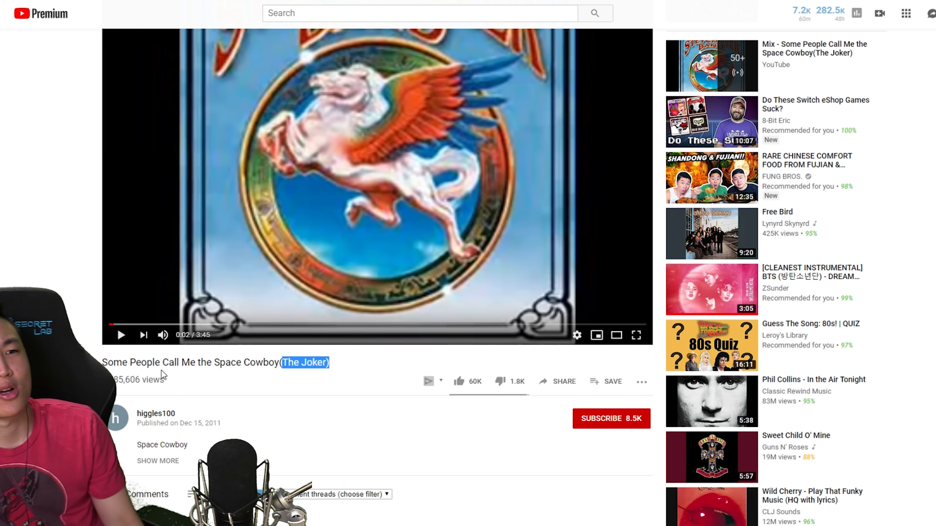
# - Go back from the YouTube song to the Cowboy tweet on Twitter
pyautogui.doubleClick(247, 362)
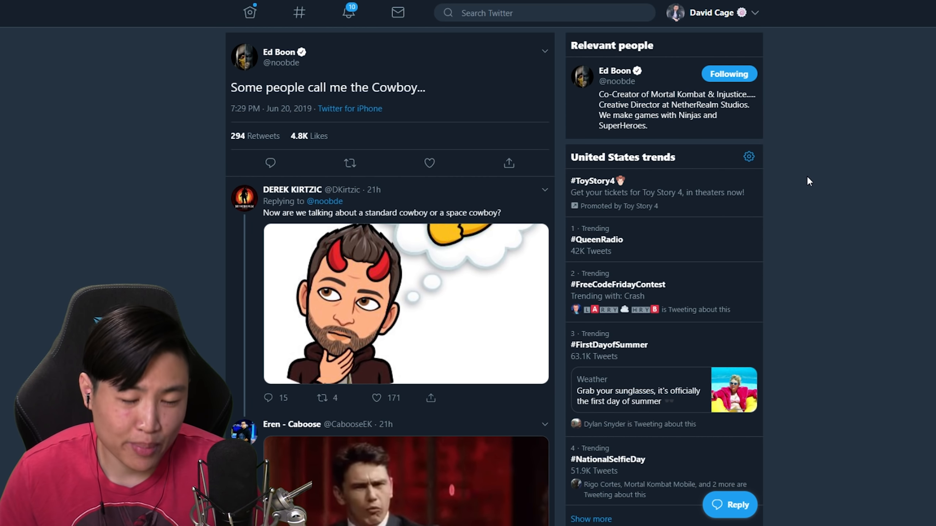
# - Scroll the replies and open Tyler Lansdown's 'What a joker.' reply thread
pyautogui.scroll(-3)
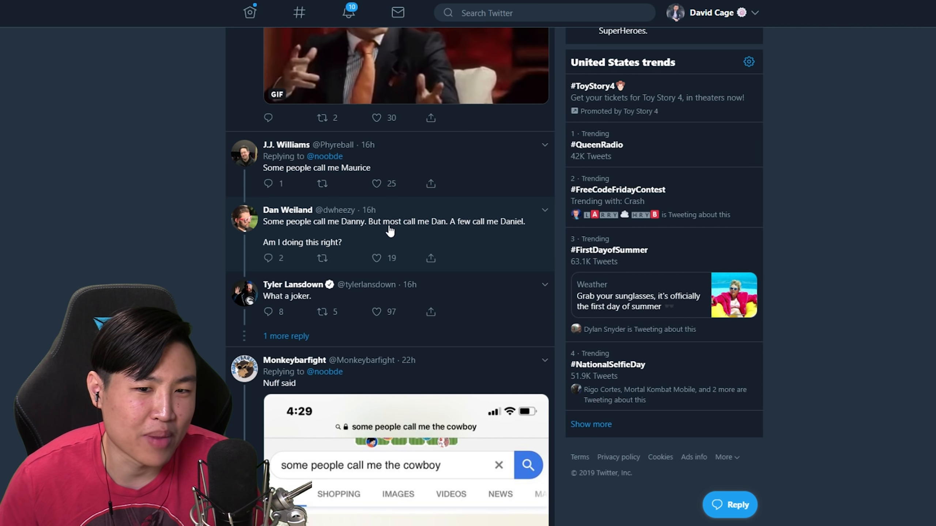
pyautogui.moveTo(497, 231)
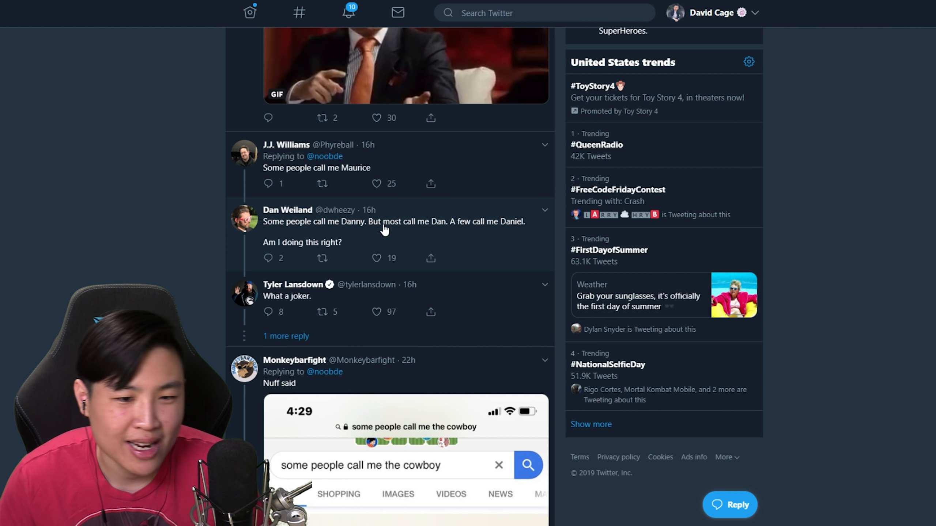
pyautogui.scroll(-3)
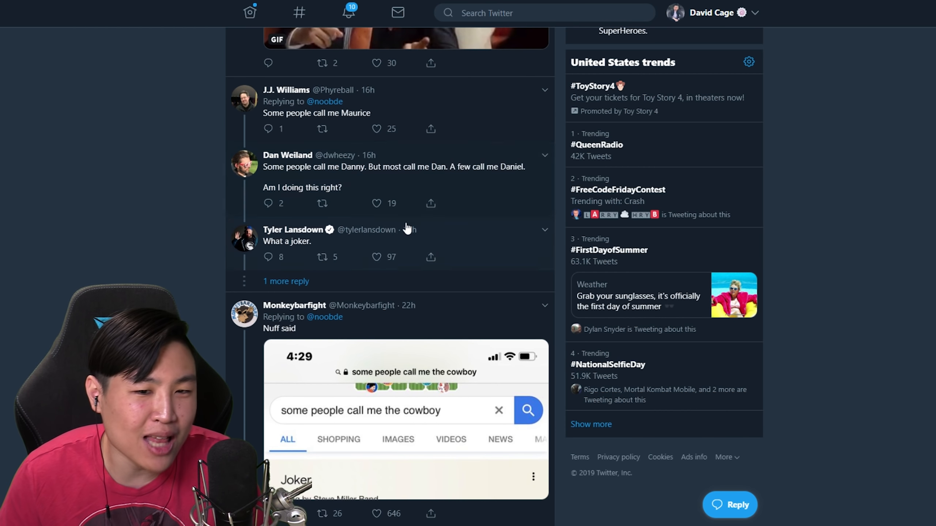
pyautogui.click(286, 242)
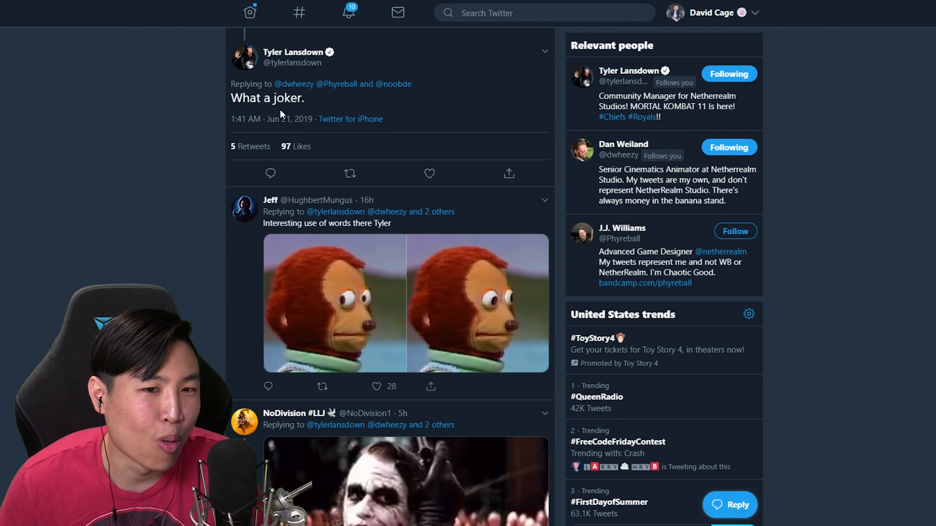
pyautogui.scroll(3)
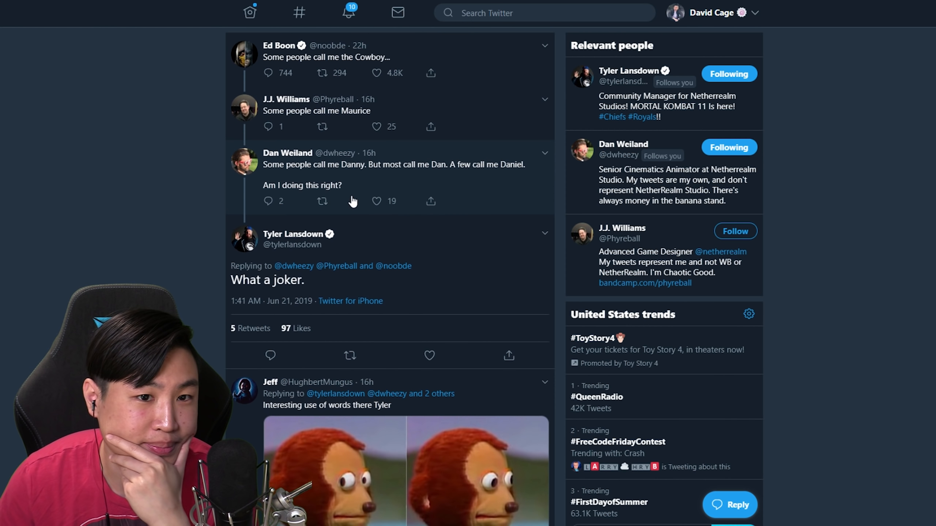
pyautogui.moveTo(438, 212)
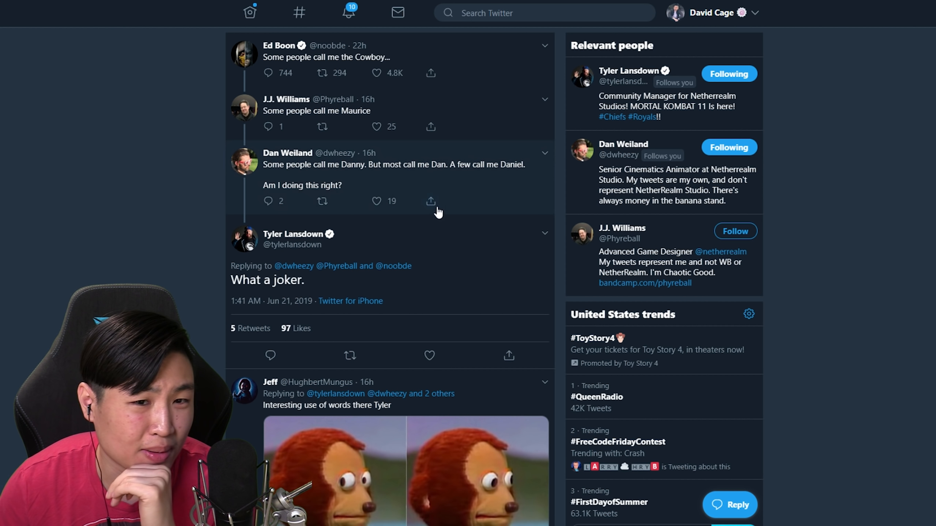